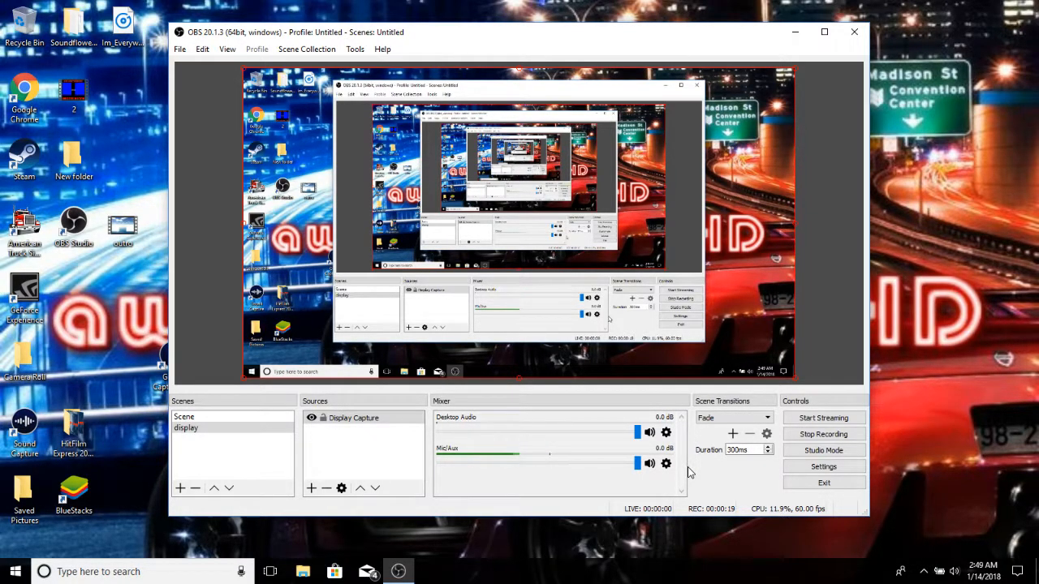
{"action": "mouse_move", "coordinate": [708, 484]}
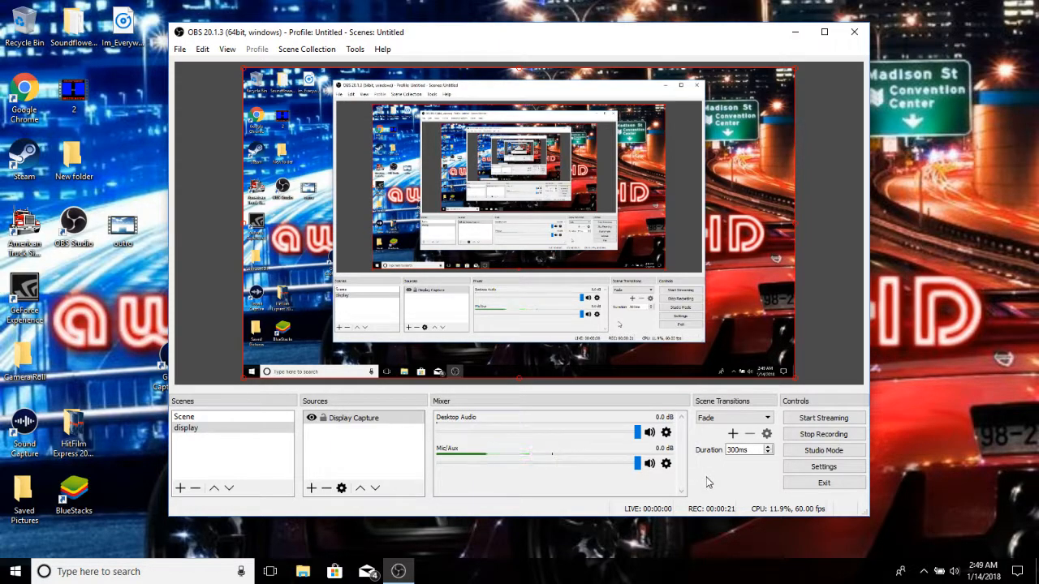
{"action": "mouse_move", "coordinate": [746, 475]}
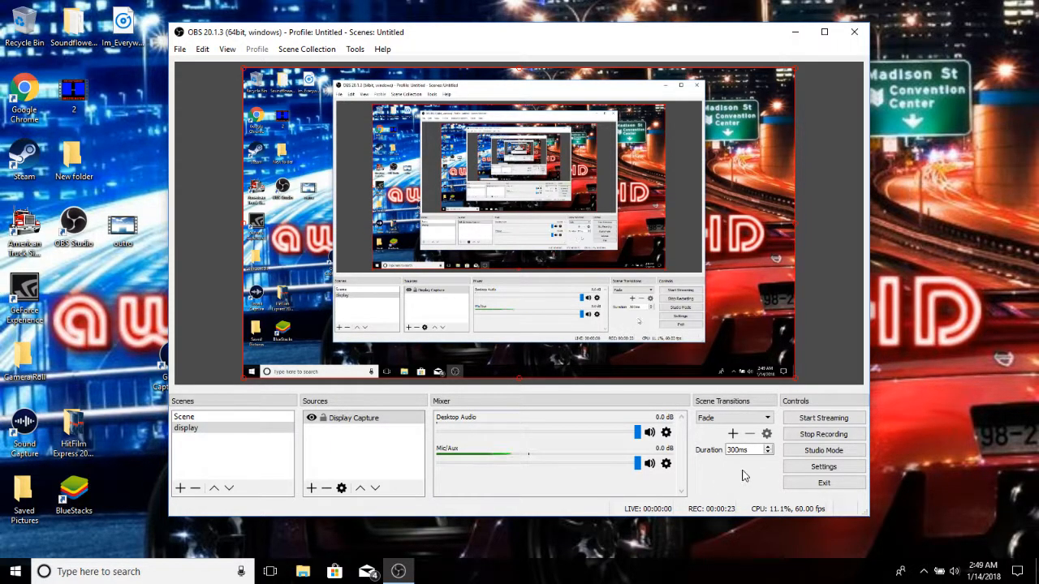